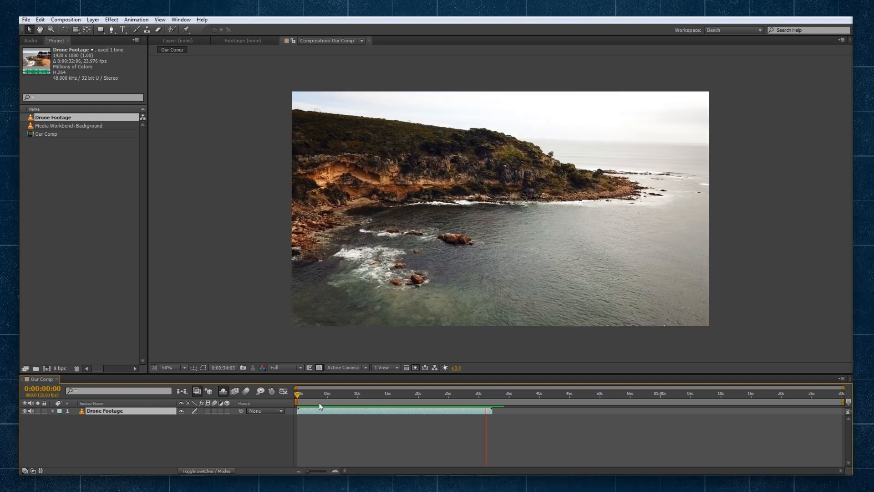
Select the Drone Footage layer and enable Time Remapping on it
{"action": "left_click", "coordinate": [497, 393]}
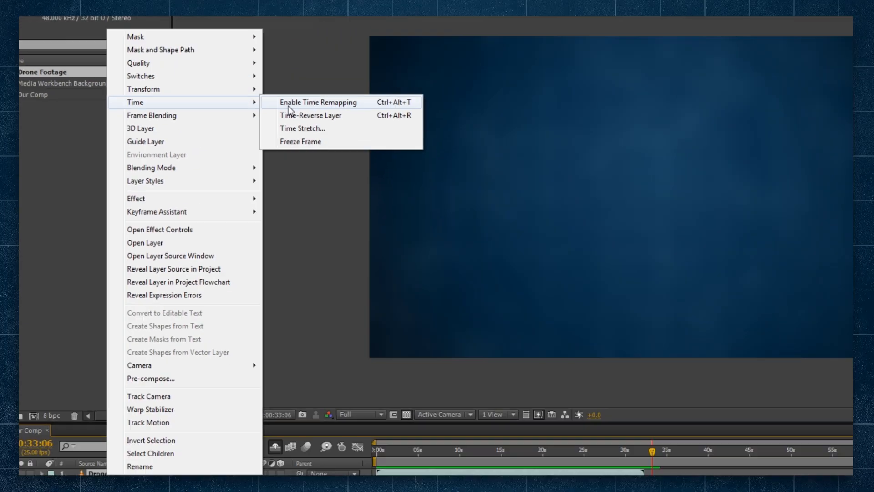
{"action": "left_click", "coordinate": [318, 102]}
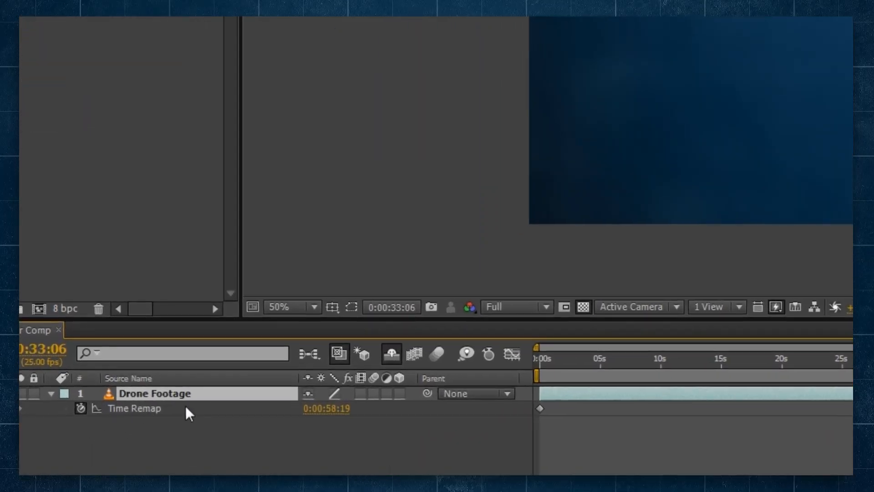
{"action": "mouse_move", "coordinate": [81, 407]}
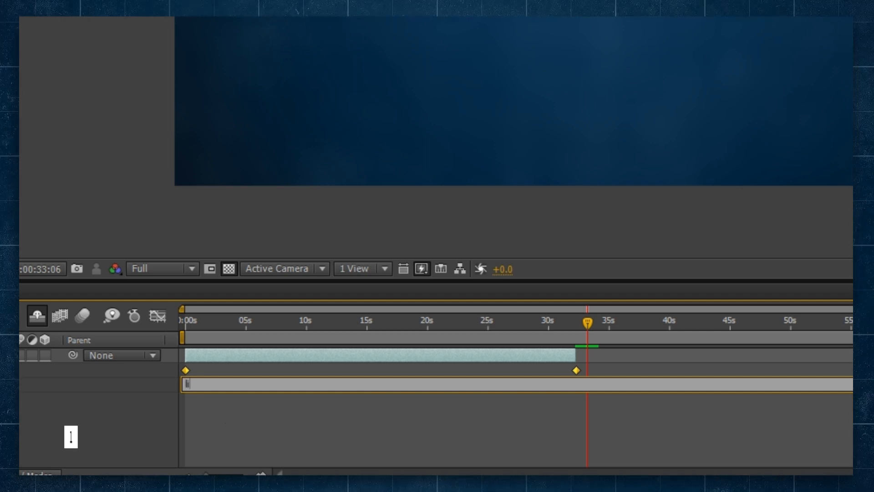
Type the expression 'linear(time,inPoint,outPoint,0,' into the Time Remap field
{"action": "type", "text": "linear("}
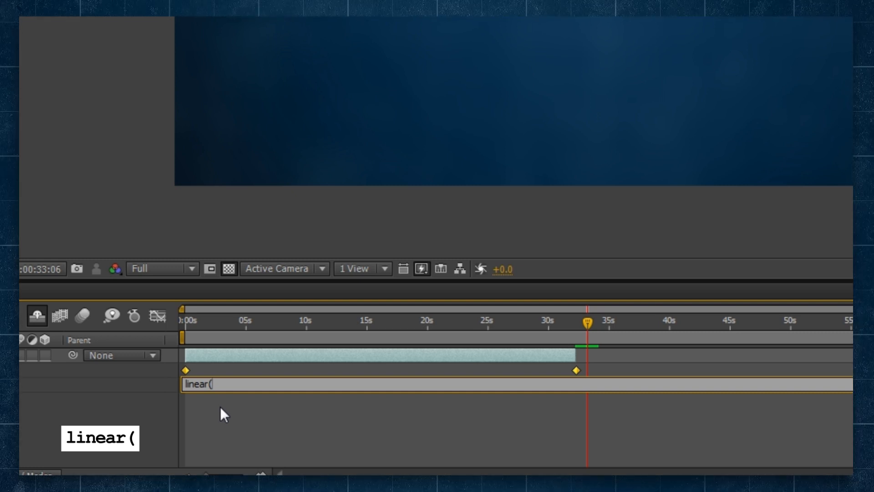
{"action": "type", "text": "time,"}
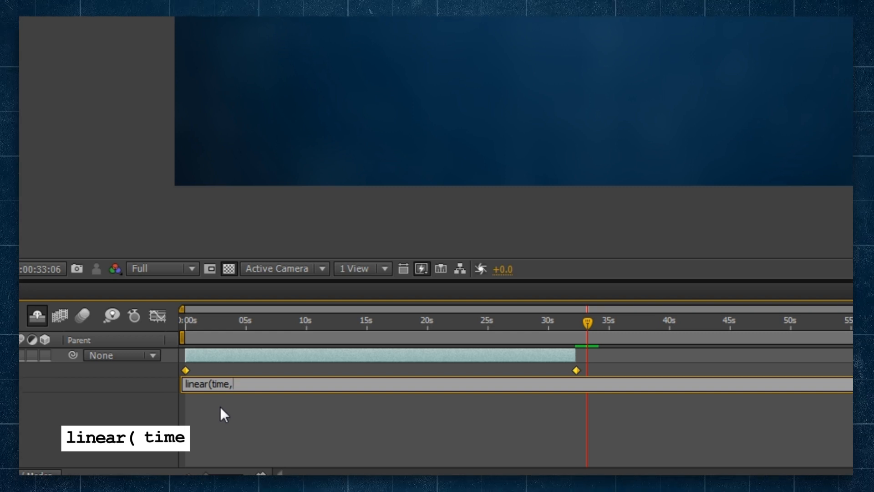
{"action": "type", "text": ",inPoint,outPo"}
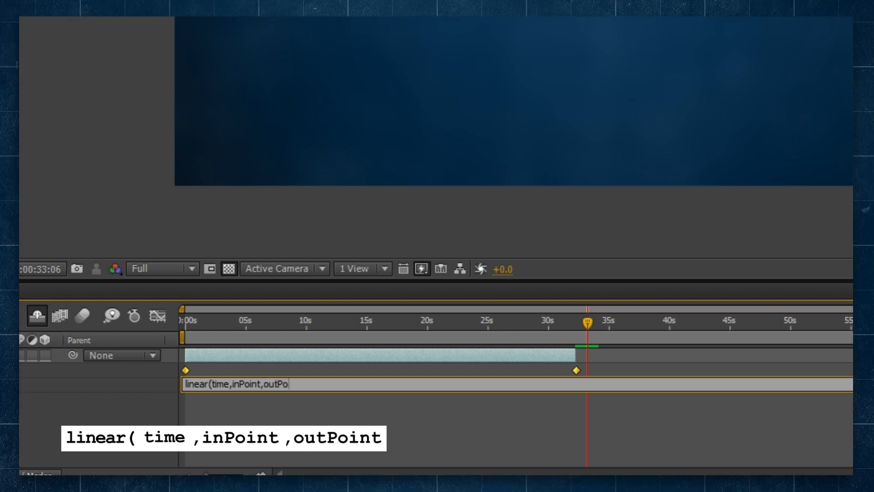
{"action": "type", "text": "int"}
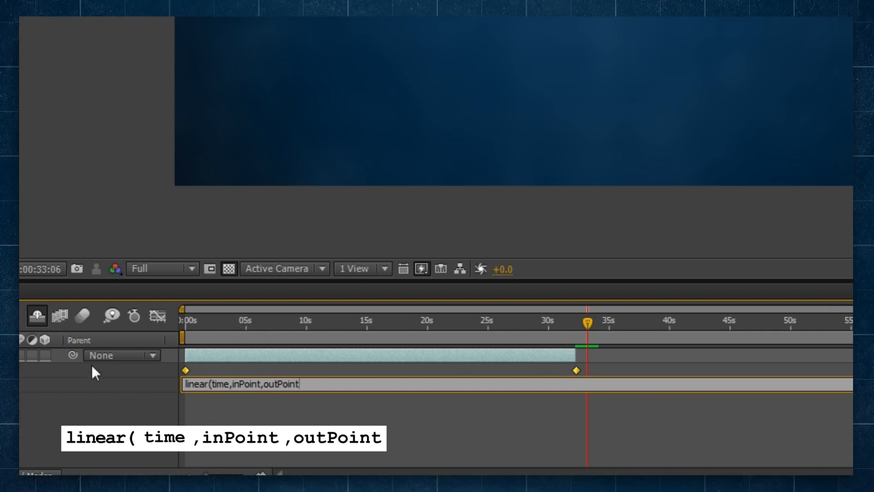
{"action": "mouse_move", "coordinate": [106, 421]}
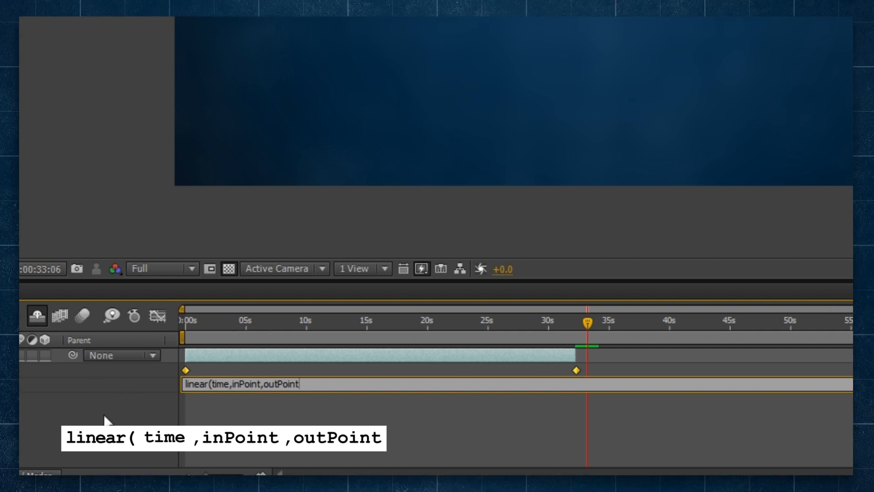
{"action": "type", "text": ",0"}
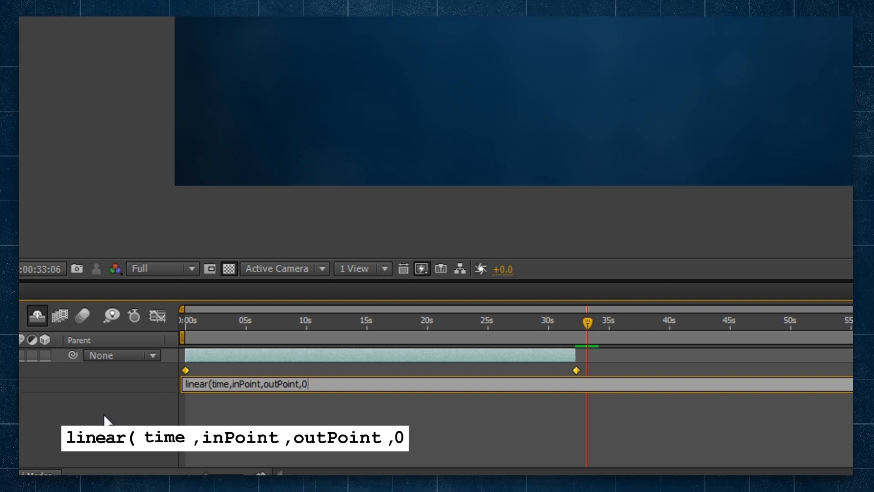
{"action": "mouse_move", "coordinate": [209, 355]}
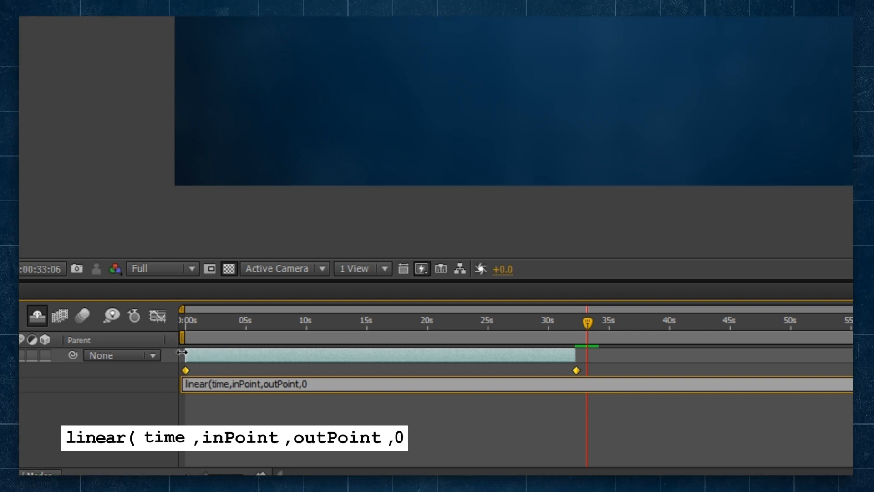
{"action": "mouse_move", "coordinate": [81, 420]}
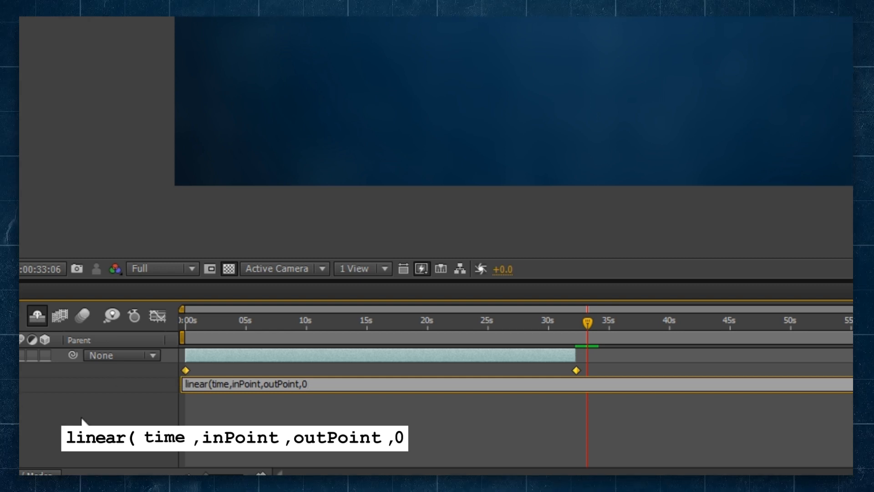
{"action": "type", "text": ","}
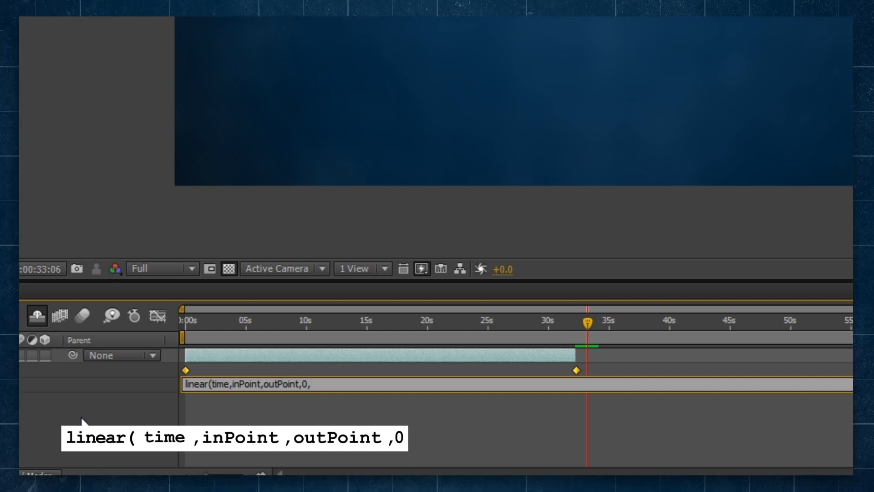
Finish the expression with 'key(2).time-key(1).time);' as the final argument
{"action": "type", "text": ",key(2).time-key(1).time);"}
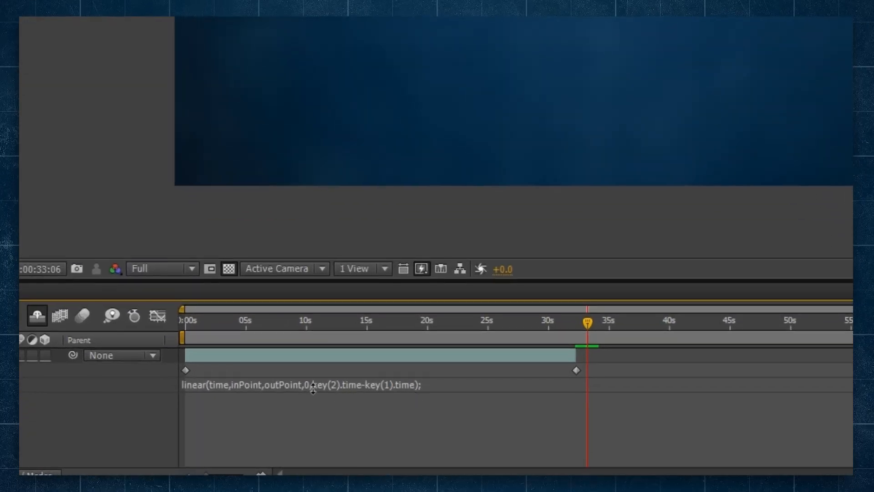
{"action": "mouse_move", "coordinate": [215, 370]}
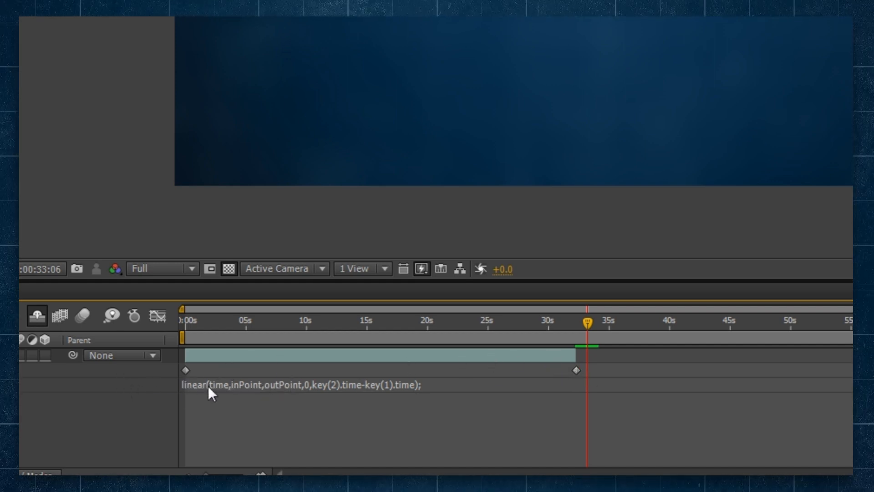
{"action": "mouse_move", "coordinate": [298, 390]}
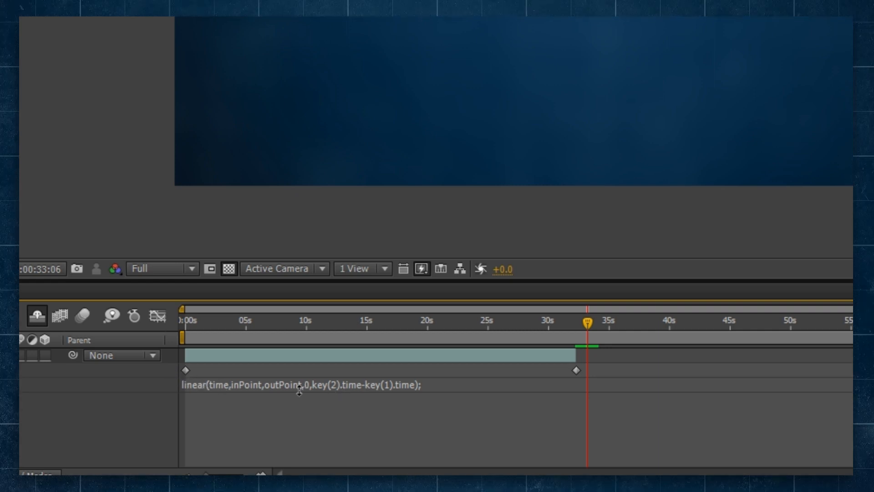
{"action": "mouse_move", "coordinate": [233, 392]}
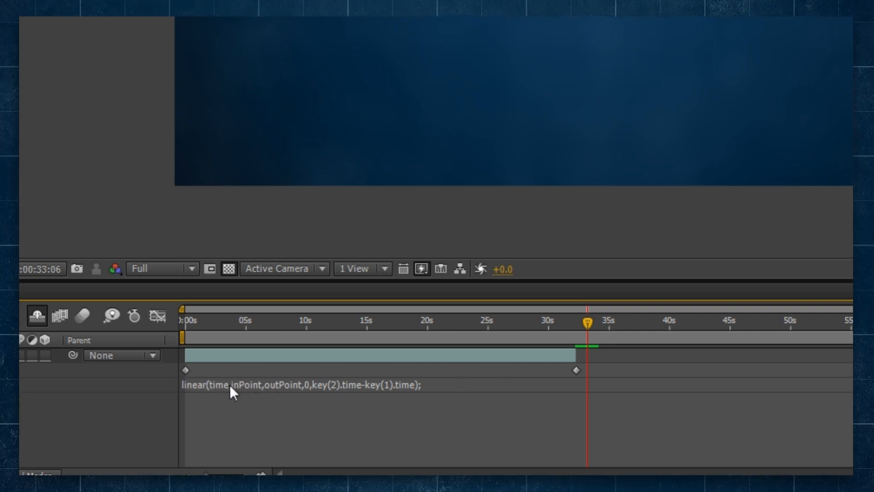
{"action": "mouse_move", "coordinate": [285, 368]}
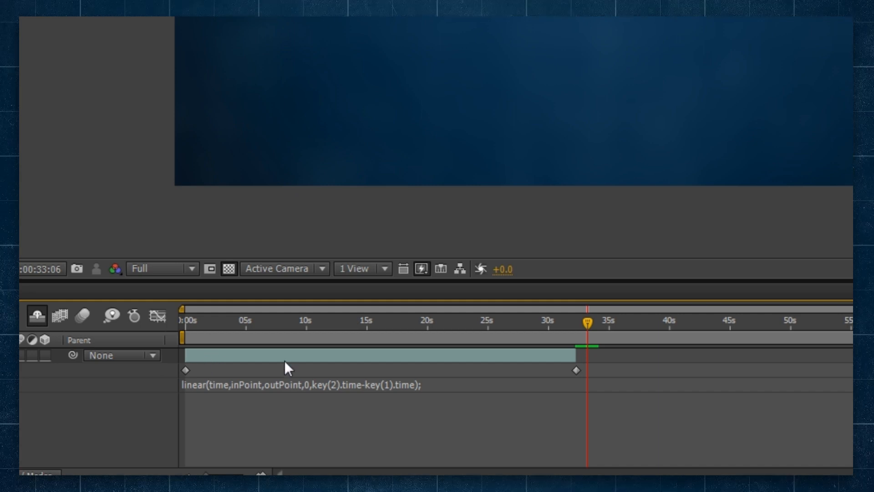
{"action": "mouse_move", "coordinate": [327, 388]}
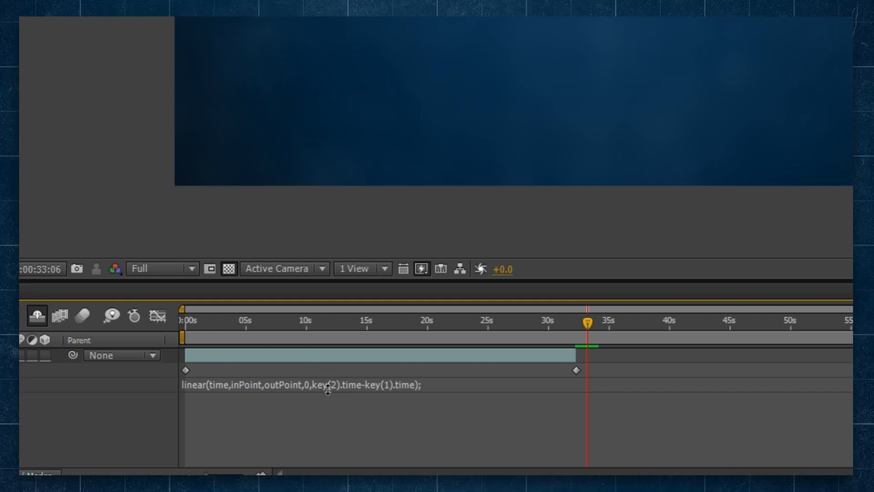
{"action": "mouse_move", "coordinate": [381, 394]}
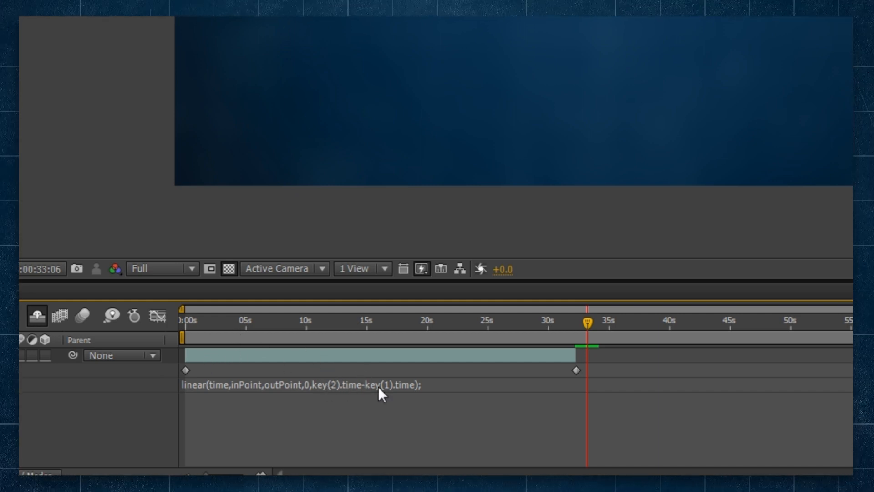
{"action": "mouse_move", "coordinate": [172, 374]}
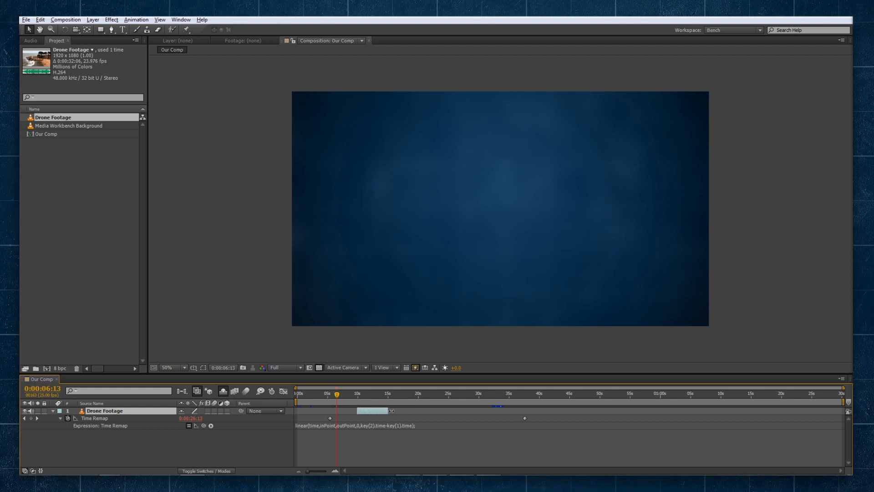
{"action": "mouse_move", "coordinate": [355, 394]}
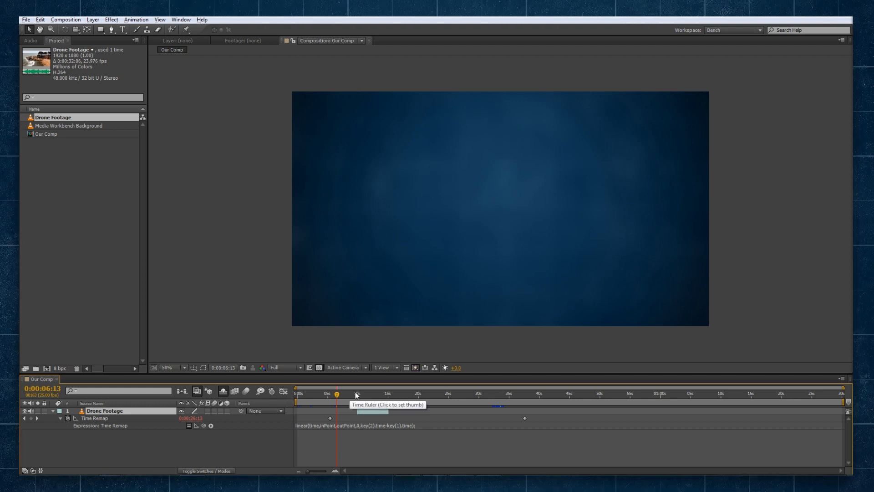
Move the playhead into the clip to preview the drone footage around 11 seconds
{"action": "left_click", "coordinate": [357, 393]}
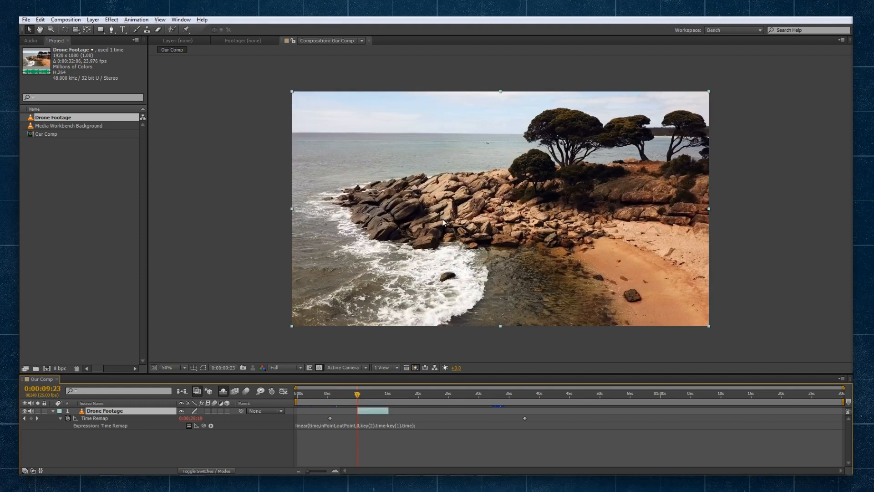
{"action": "left_click", "coordinate": [388, 392]}
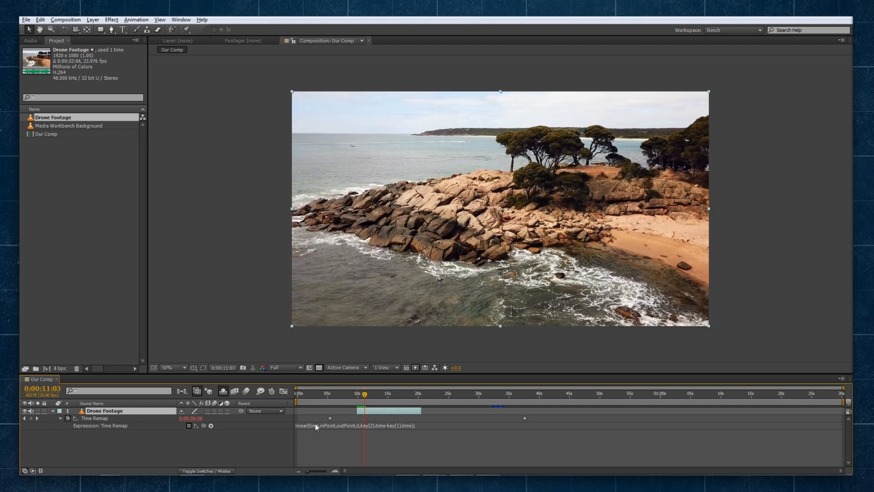
{"action": "mouse_move", "coordinate": [97, 415]}
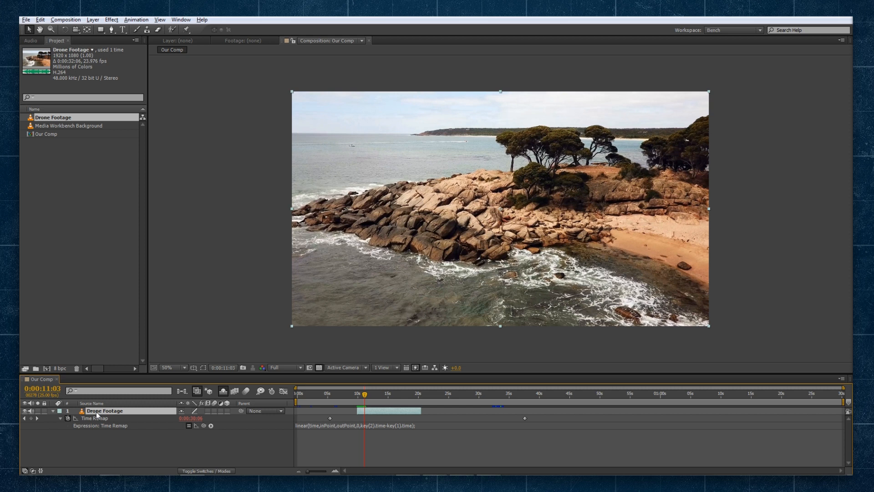
{"action": "mouse_move", "coordinate": [139, 414]}
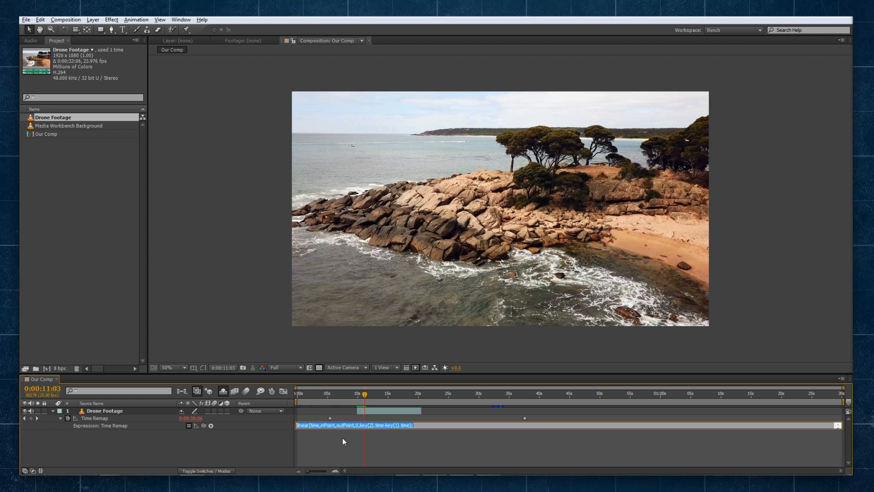
{"action": "mouse_move", "coordinate": [229, 444]}
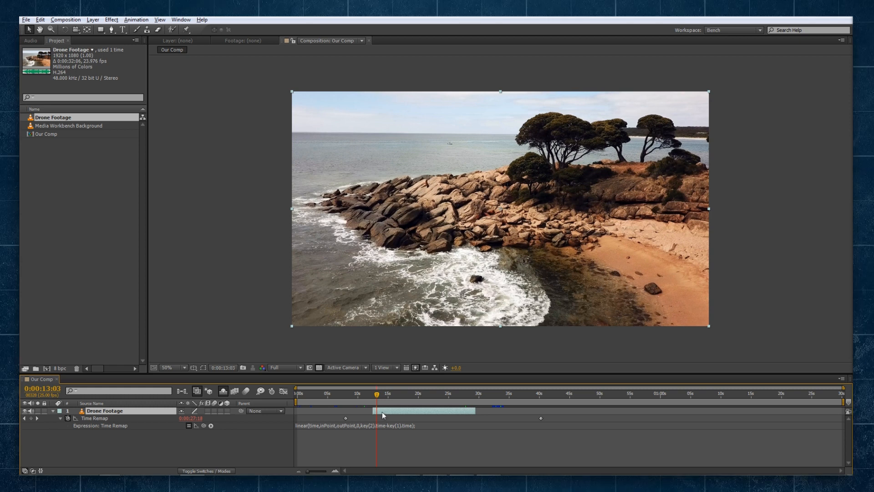
{"action": "mouse_move", "coordinate": [382, 414]}
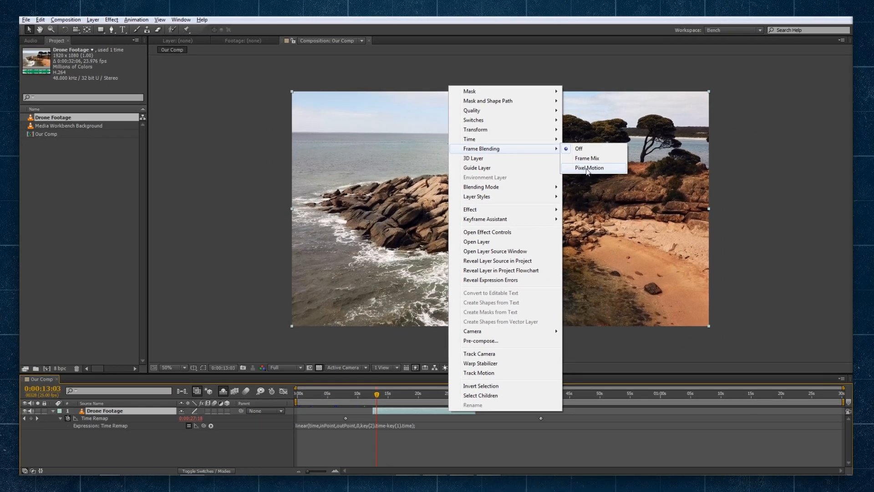
{"action": "mouse_move", "coordinate": [396, 415]}
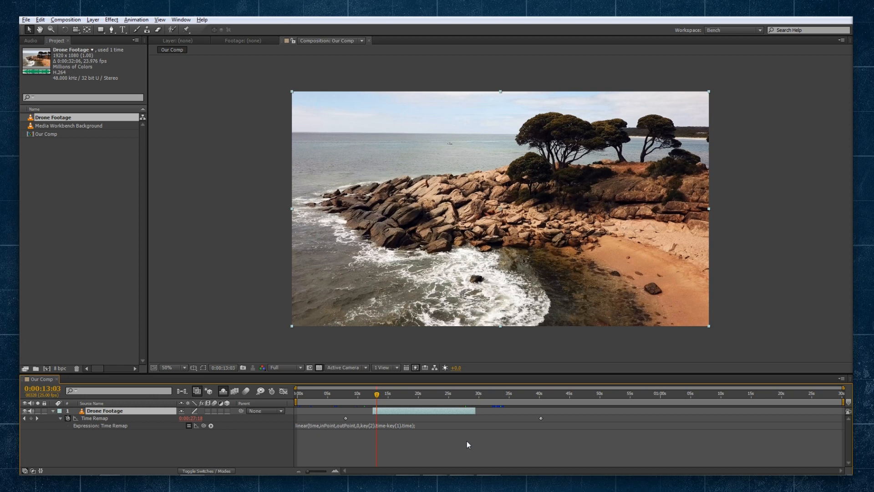
{"action": "mouse_move", "coordinate": [513, 420]}
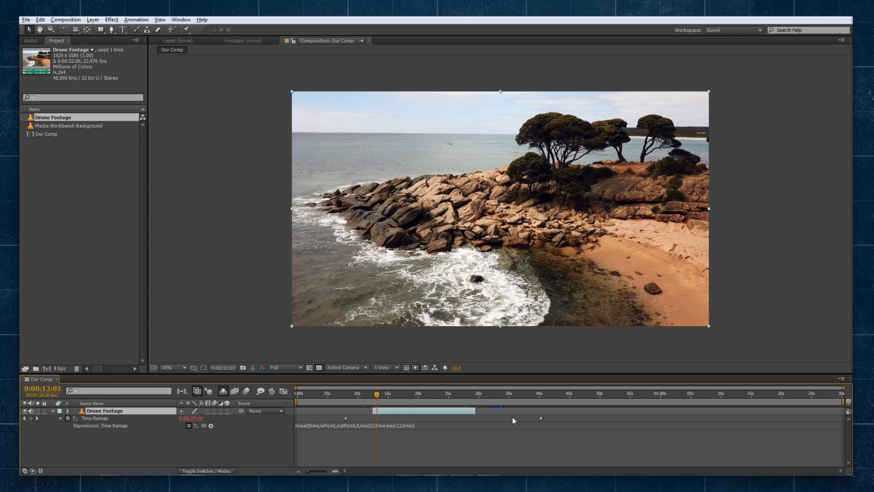
{"action": "mouse_move", "coordinate": [390, 398]}
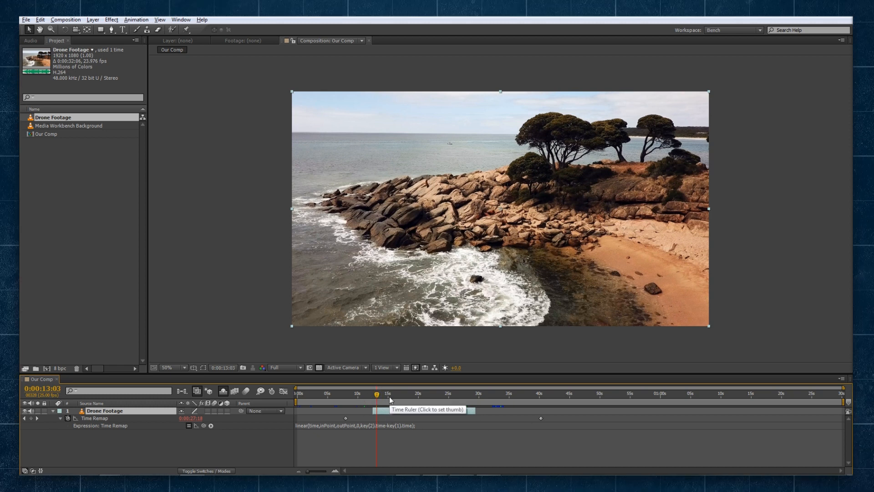
{"action": "mouse_move", "coordinate": [412, 402]}
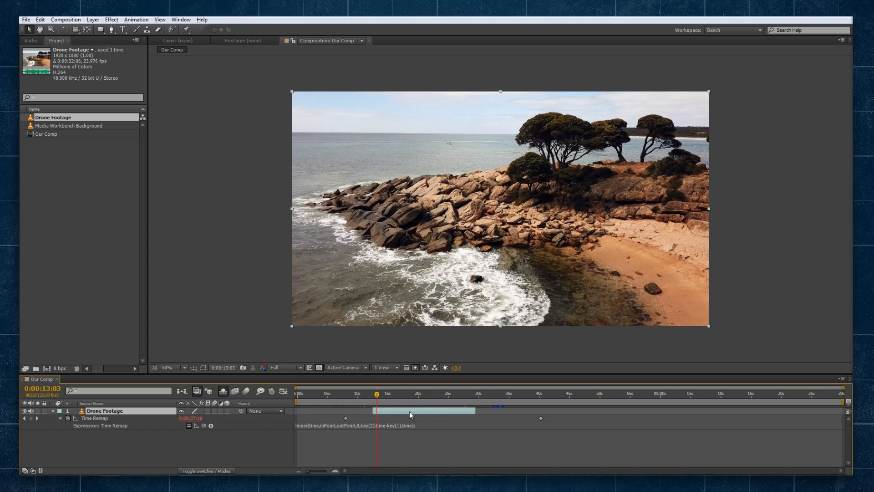
{"action": "mouse_move", "coordinate": [378, 420]}
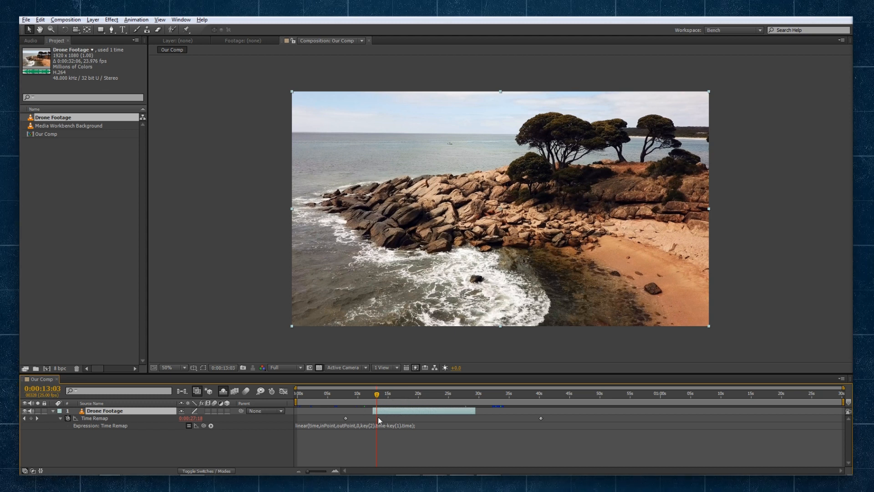